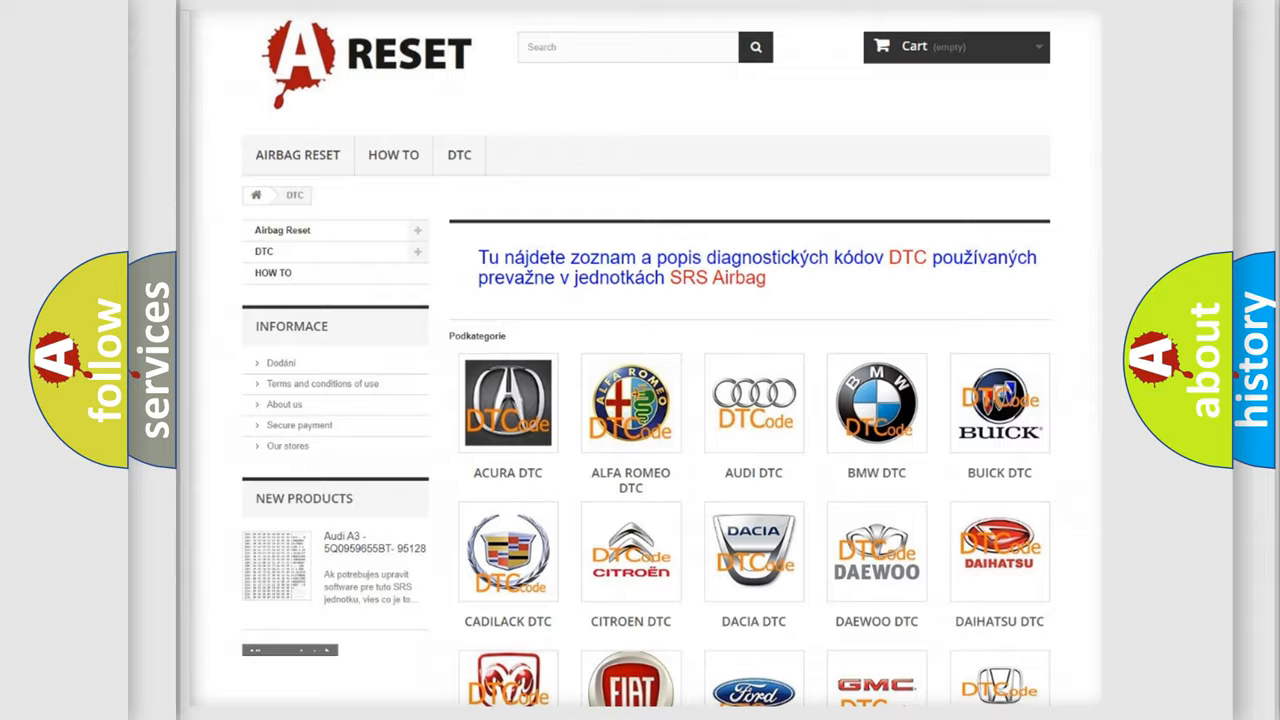
Step: Open the Lincoln DTC code list and scroll through its B-codes
scroll(down, 3)
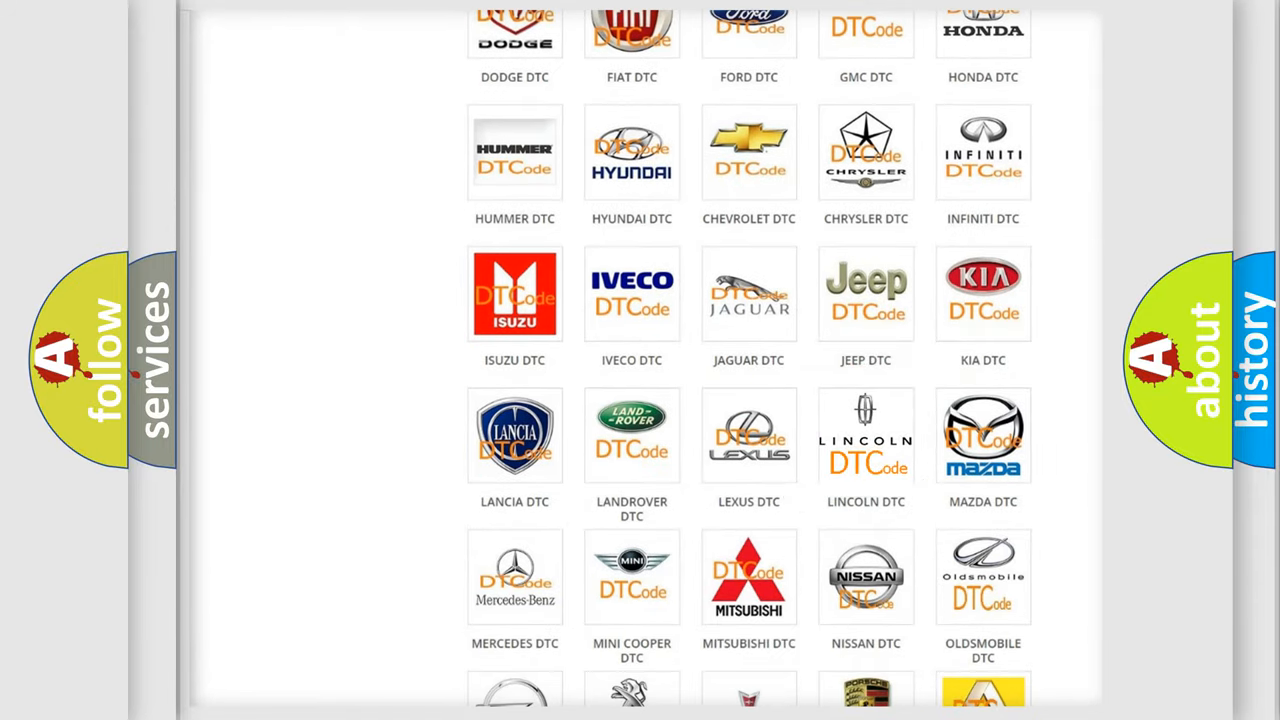
click(866, 436)
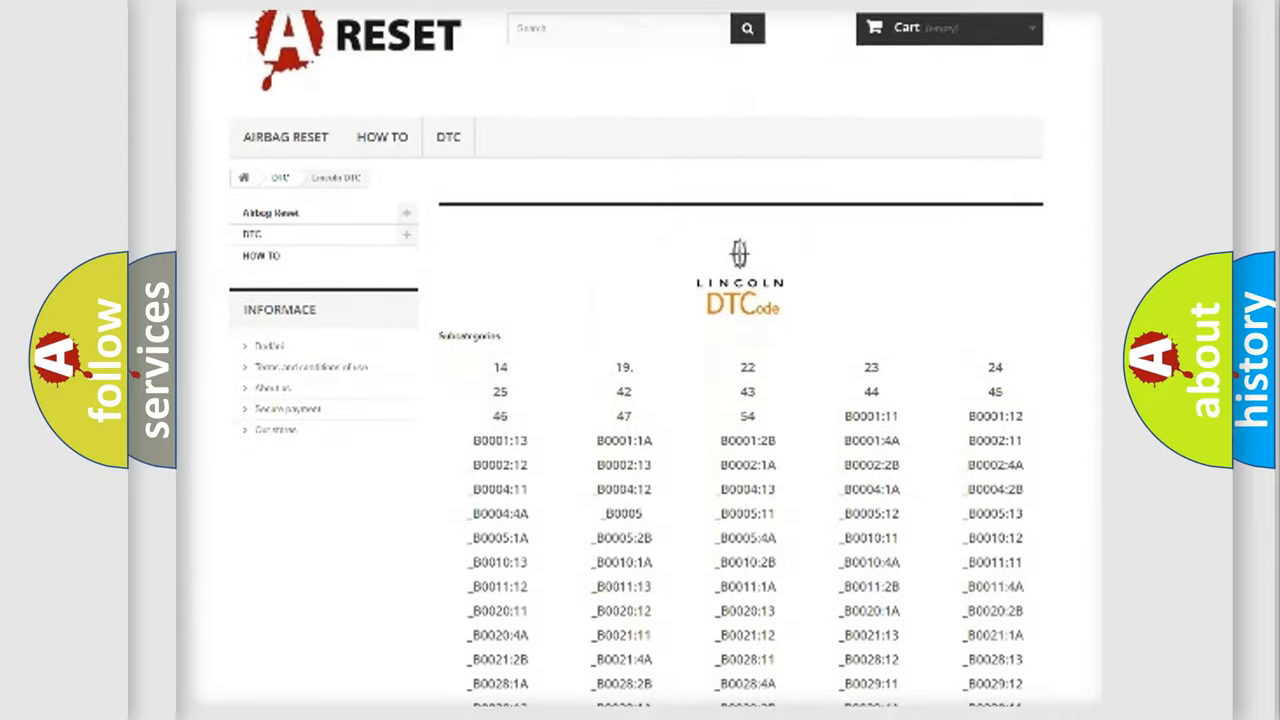
scroll(down, 3)
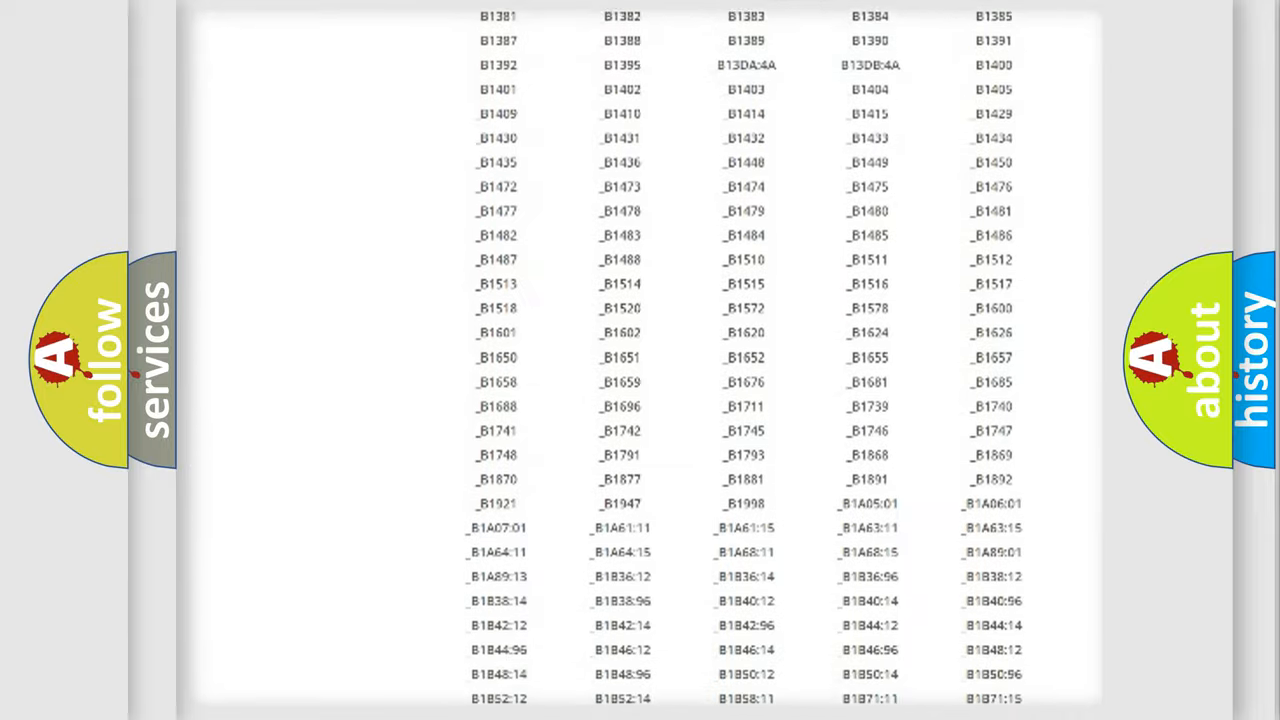
scroll(up, 3)
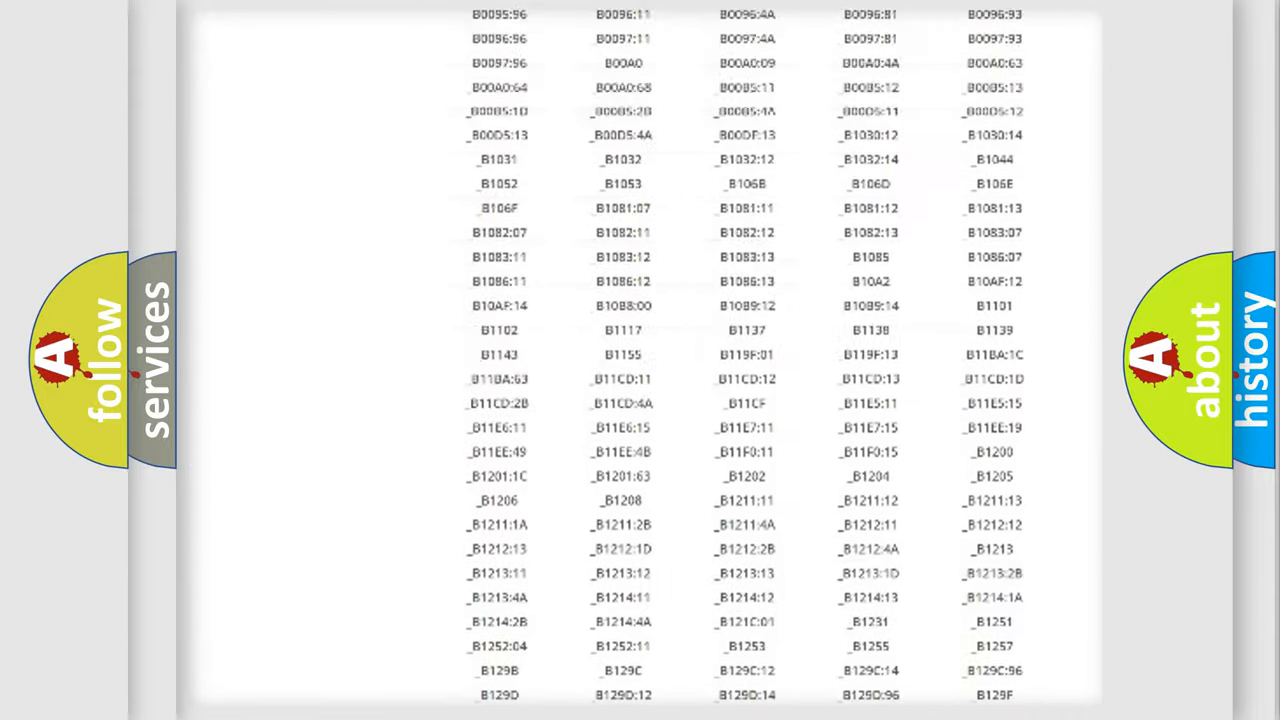
scroll(up, 3)
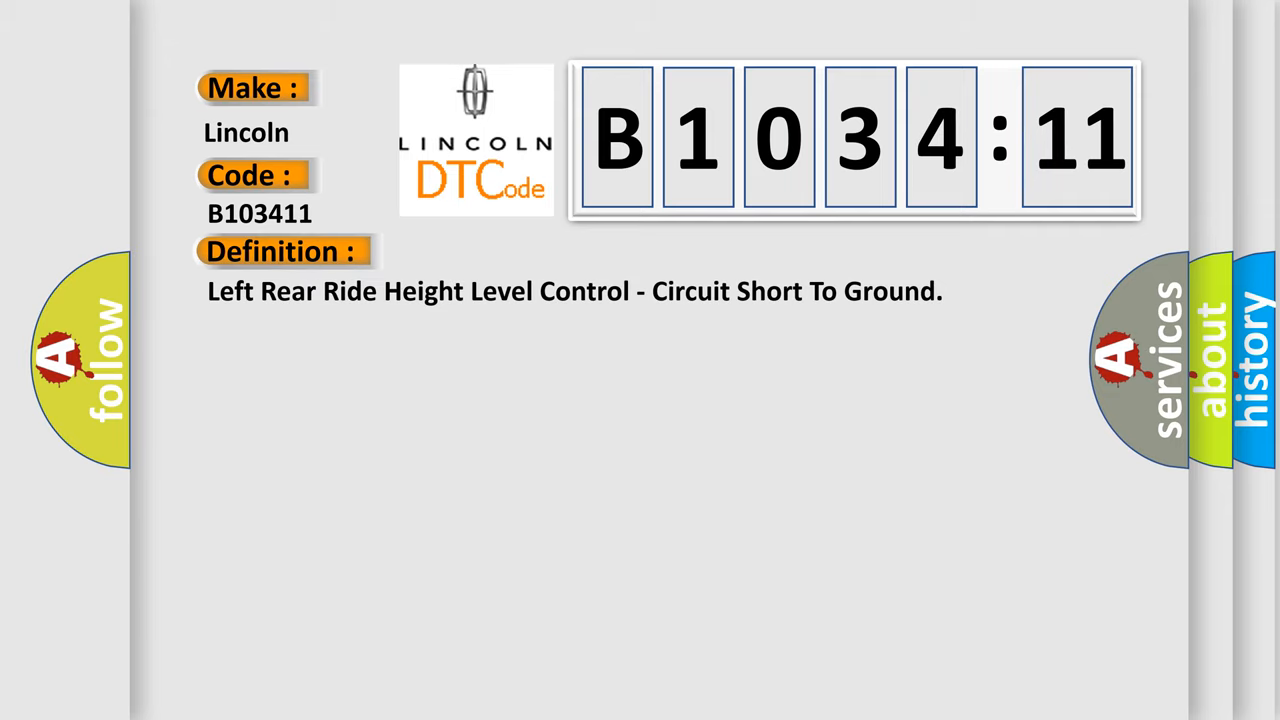
Step: Advance the B1034:11 slide to its description of the left rear air spring valve shorted to ground
click(520, 252)
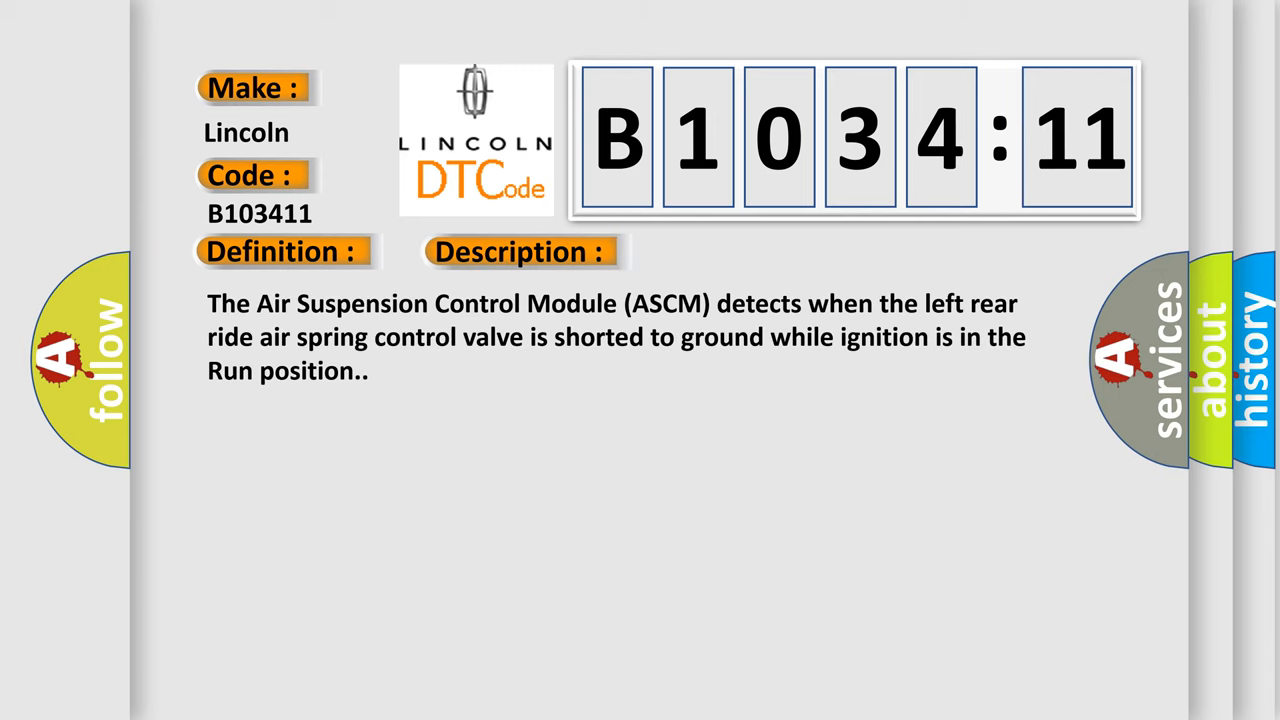